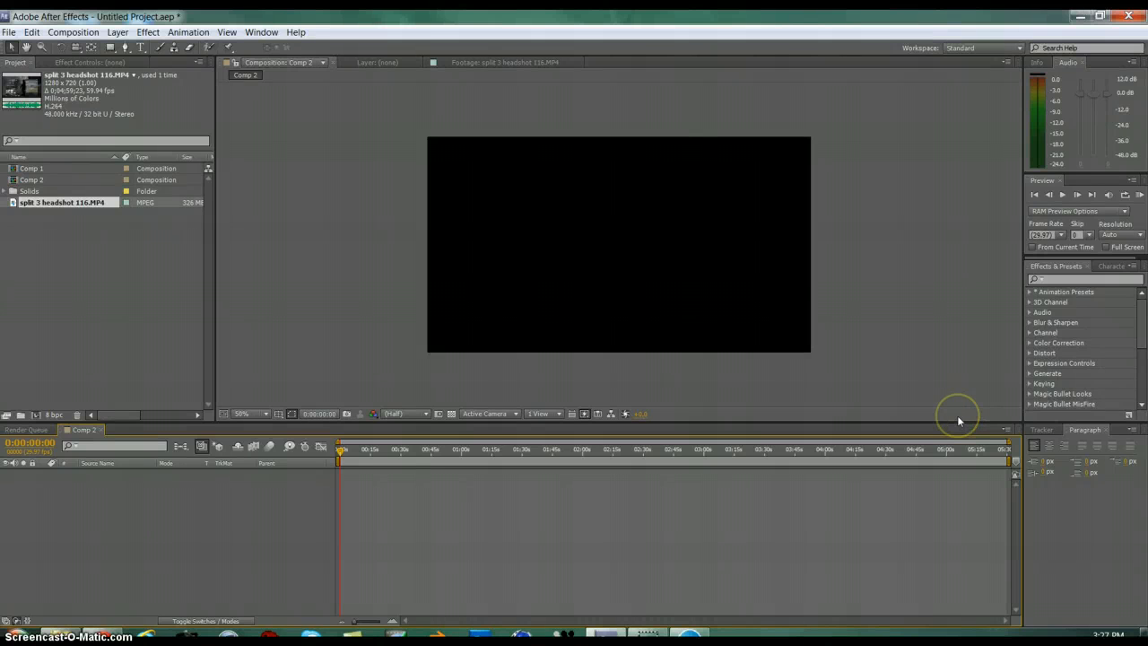
mouse_move(583, 593)
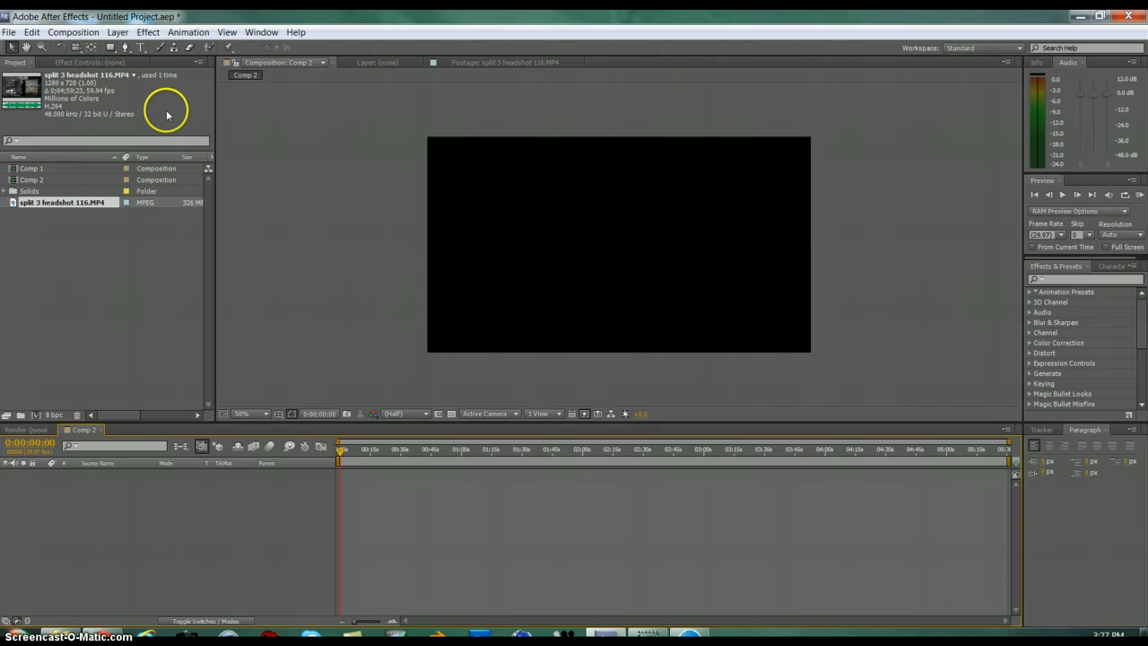
mouse_move(747, 214)
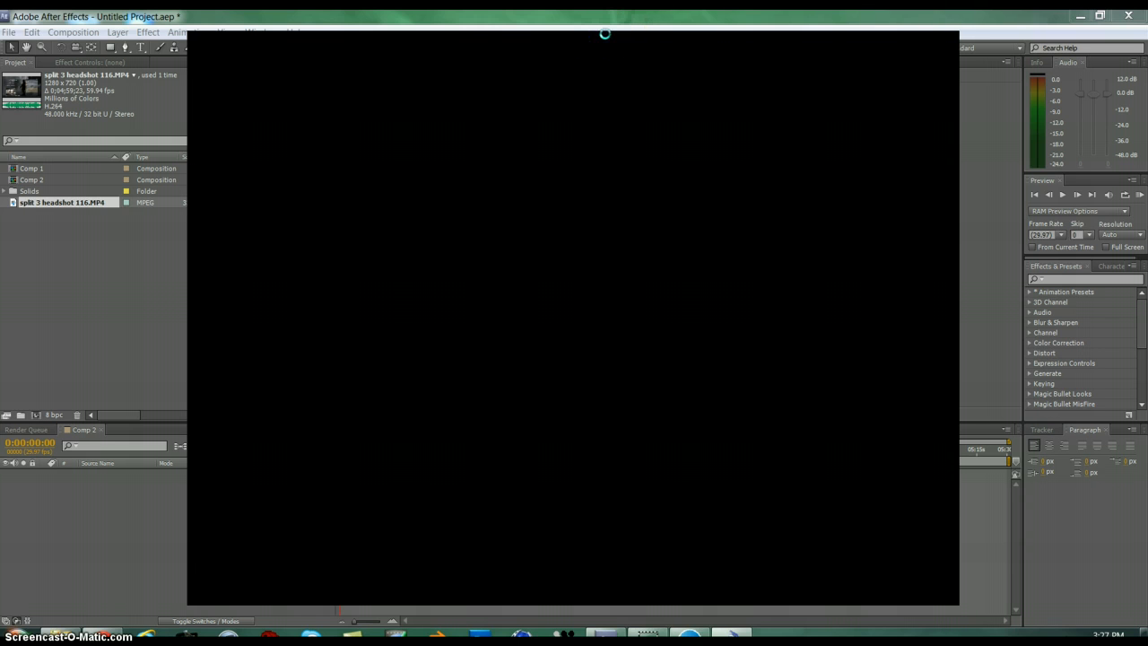
mouse_move(471, 34)
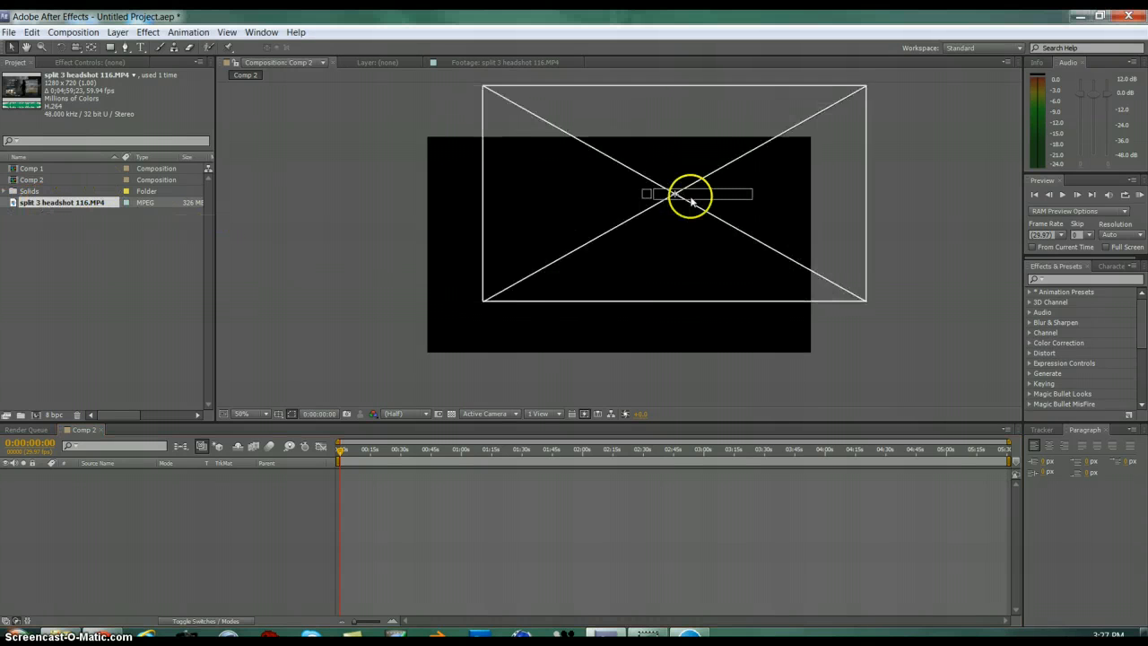
- Drag split 3 headshot 116.MP4 from the Project panel into the Comp 2 viewer
left_click_drag(691, 194, 619, 244)
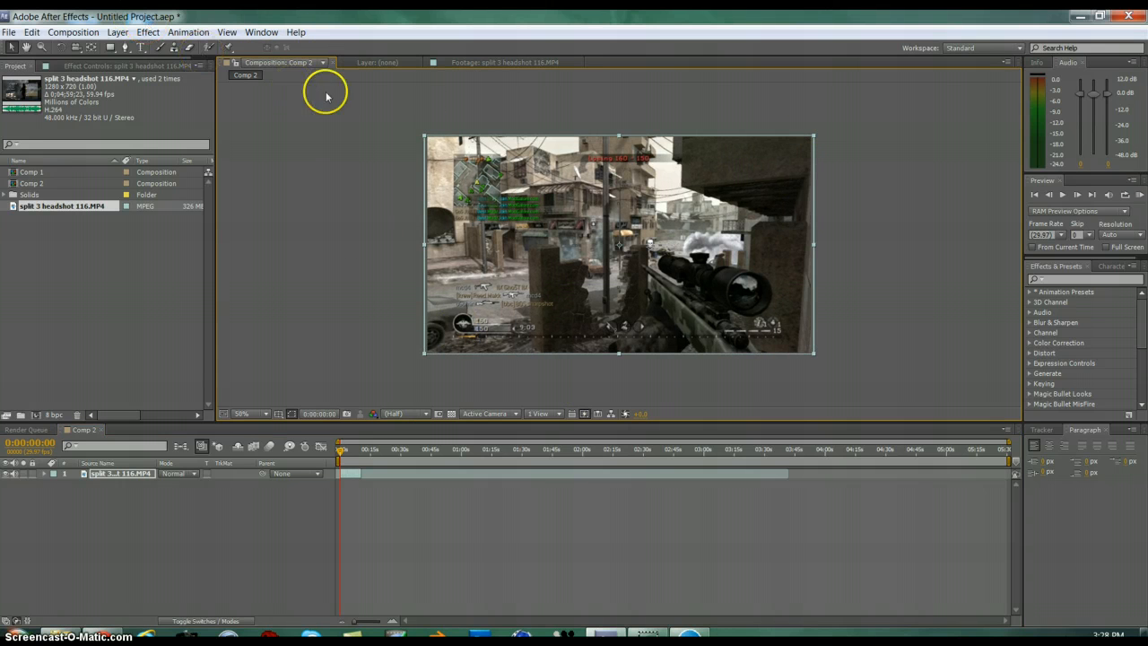
mouse_move(348, 236)
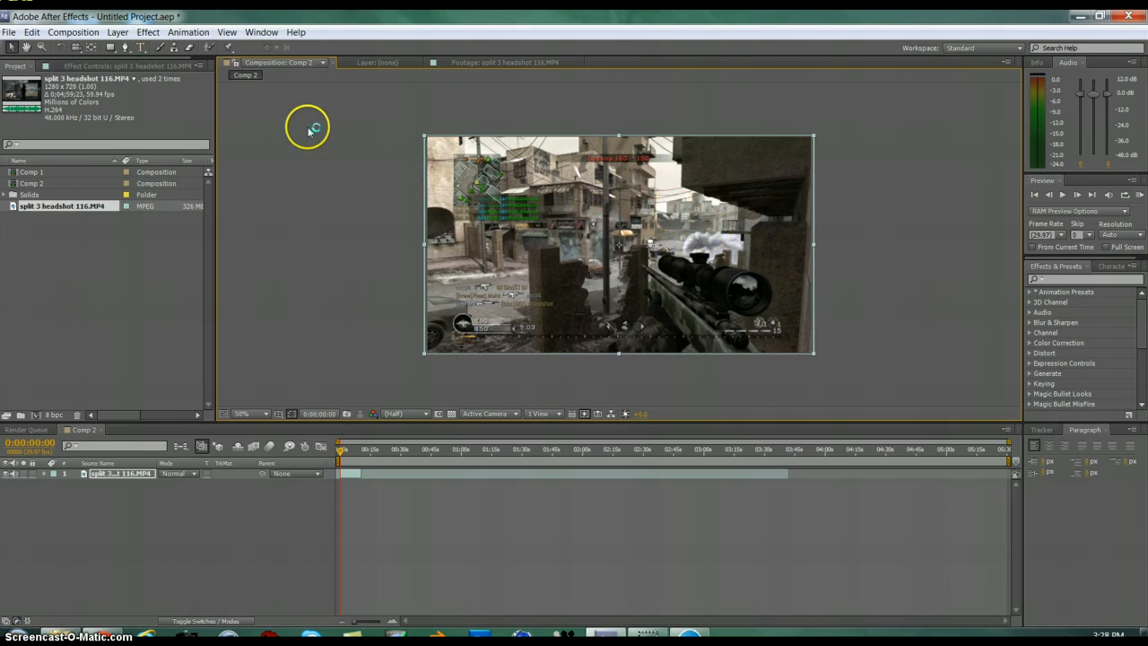
mouse_move(320, 133)
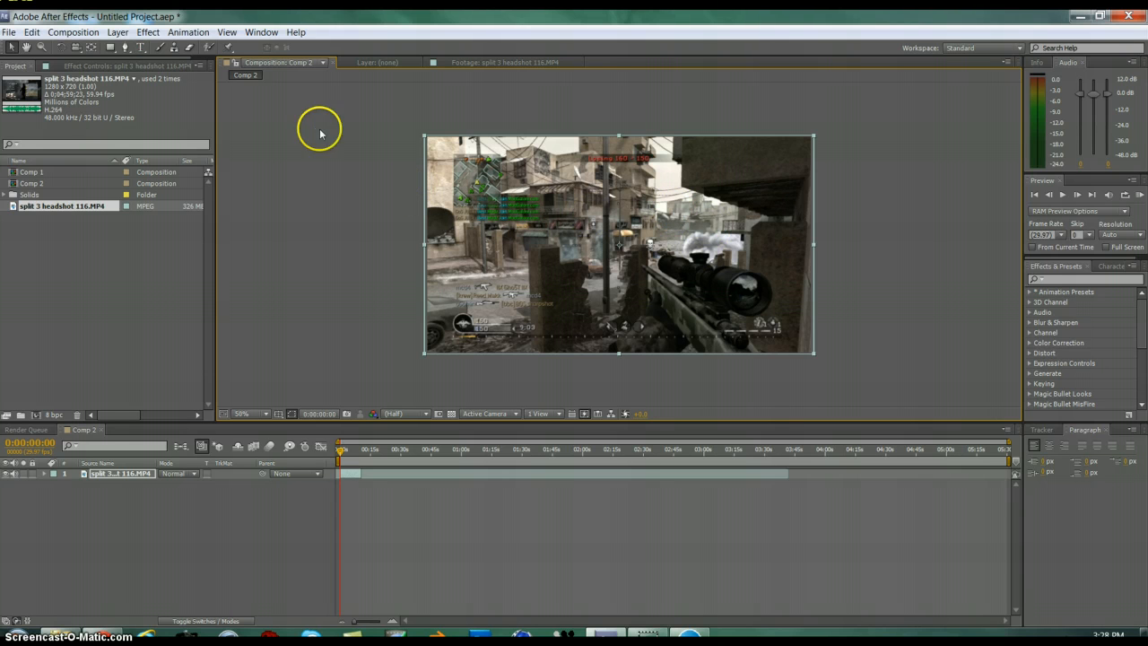
mouse_move(274, 62)
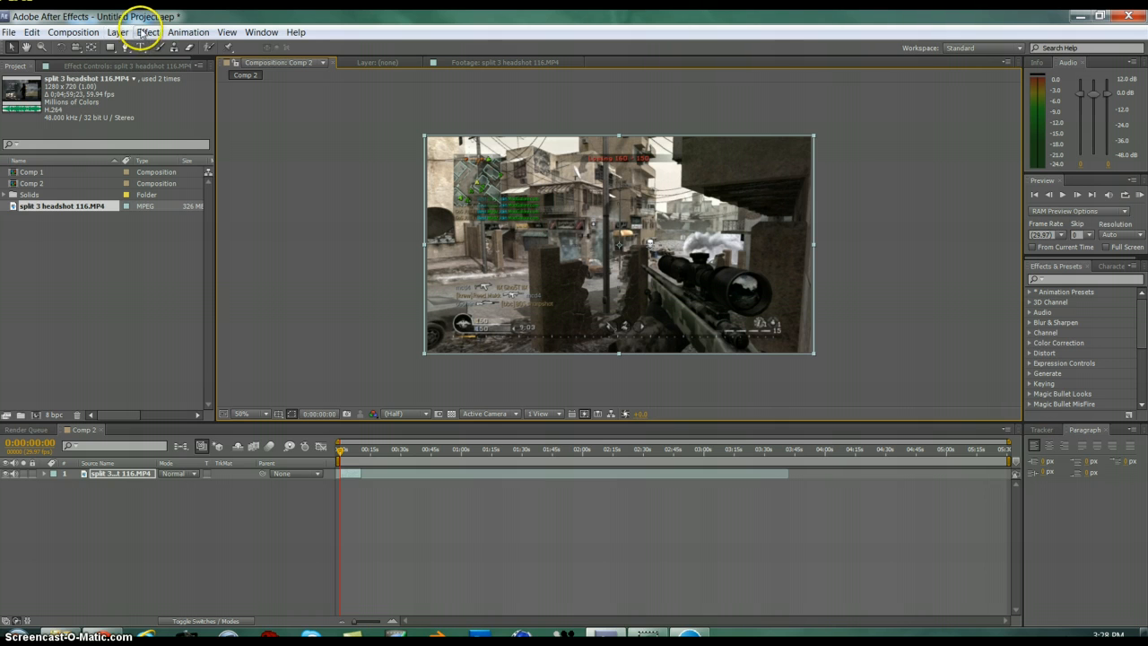
- Create a full-frame red solid layer, Red Solid 2, above the footage
left_click(117, 32)
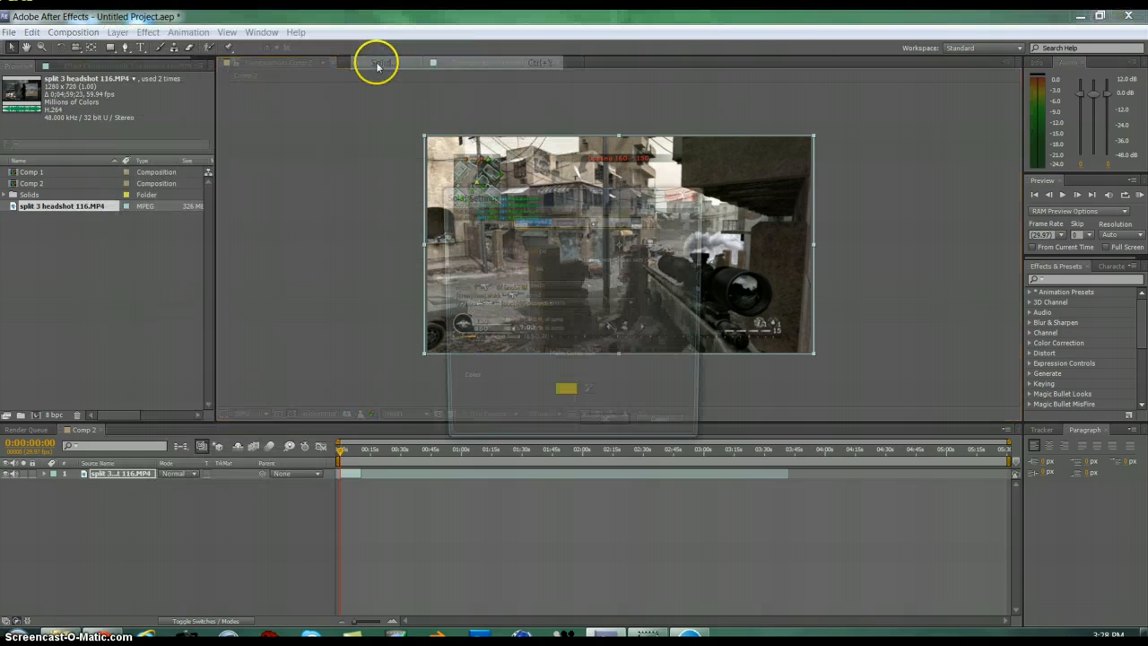
left_click(566, 388)
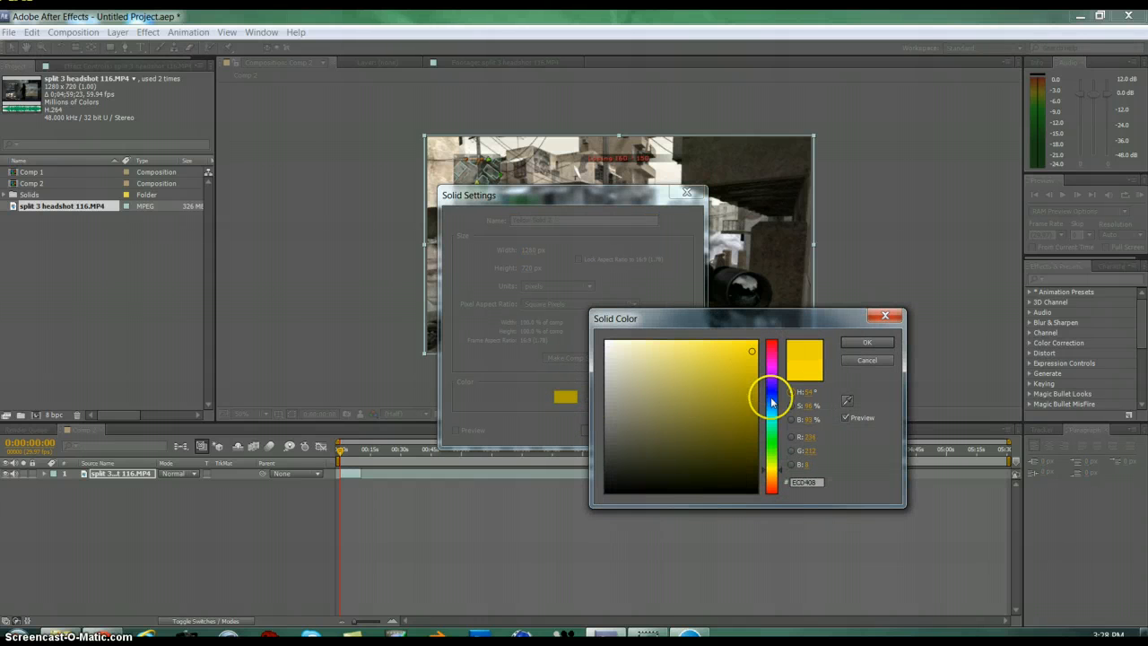
left_click_drag(772, 404, 760, 350)
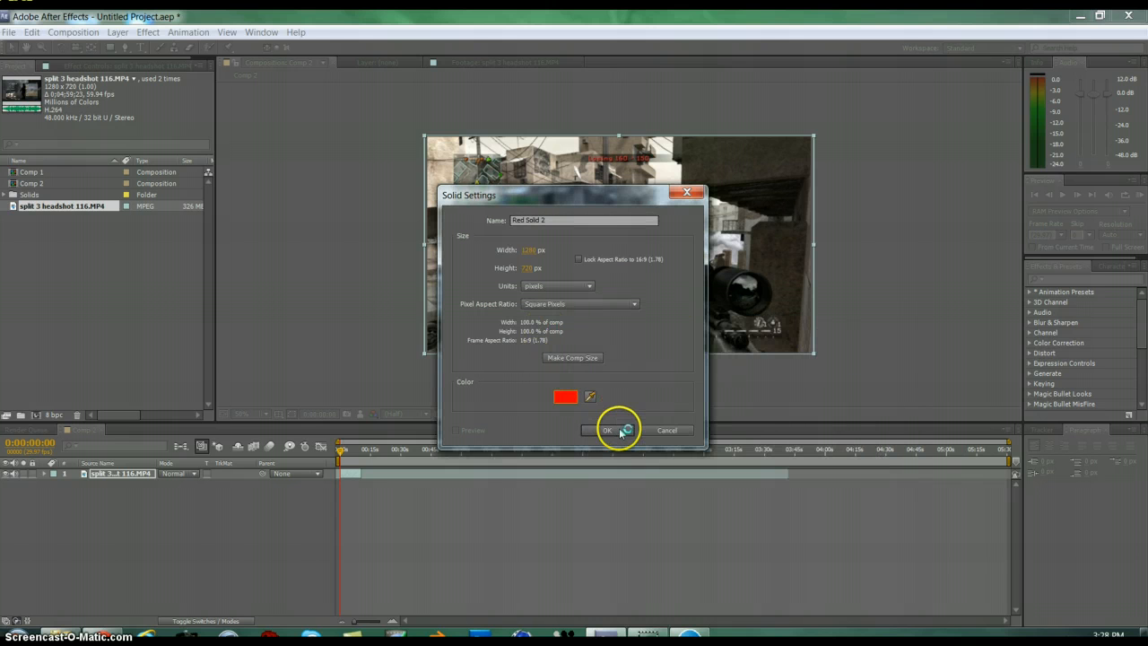
left_click(607, 430)
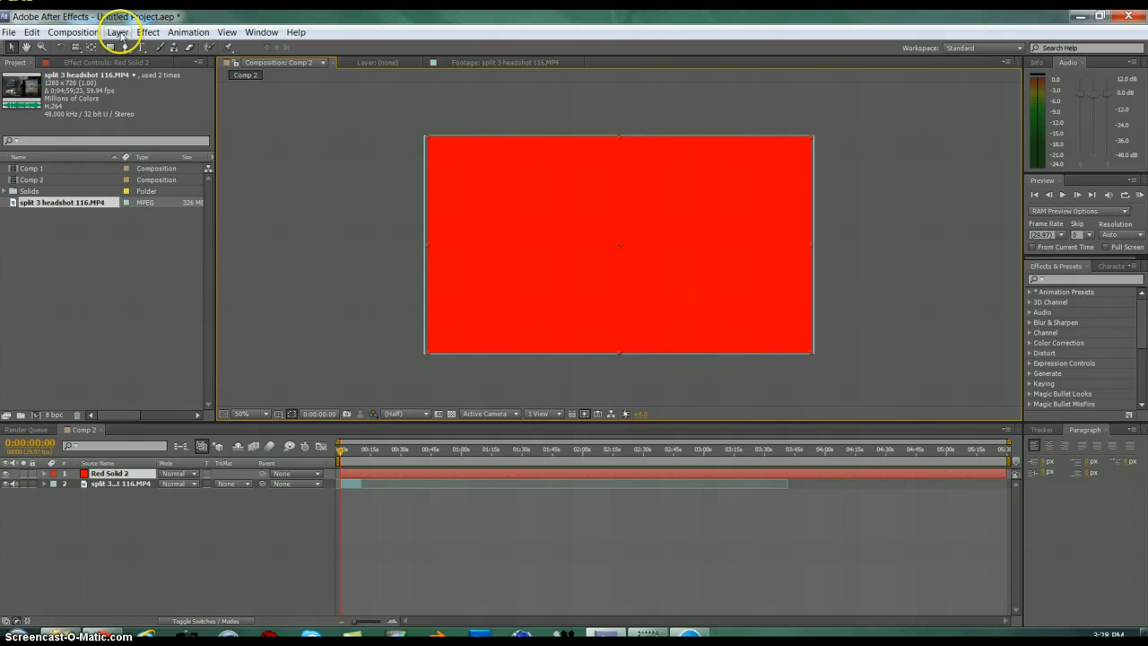
- Create Blue Solid 2 in pure blue (0000FF) on top, then scrub the timeline
left_click(118, 31)
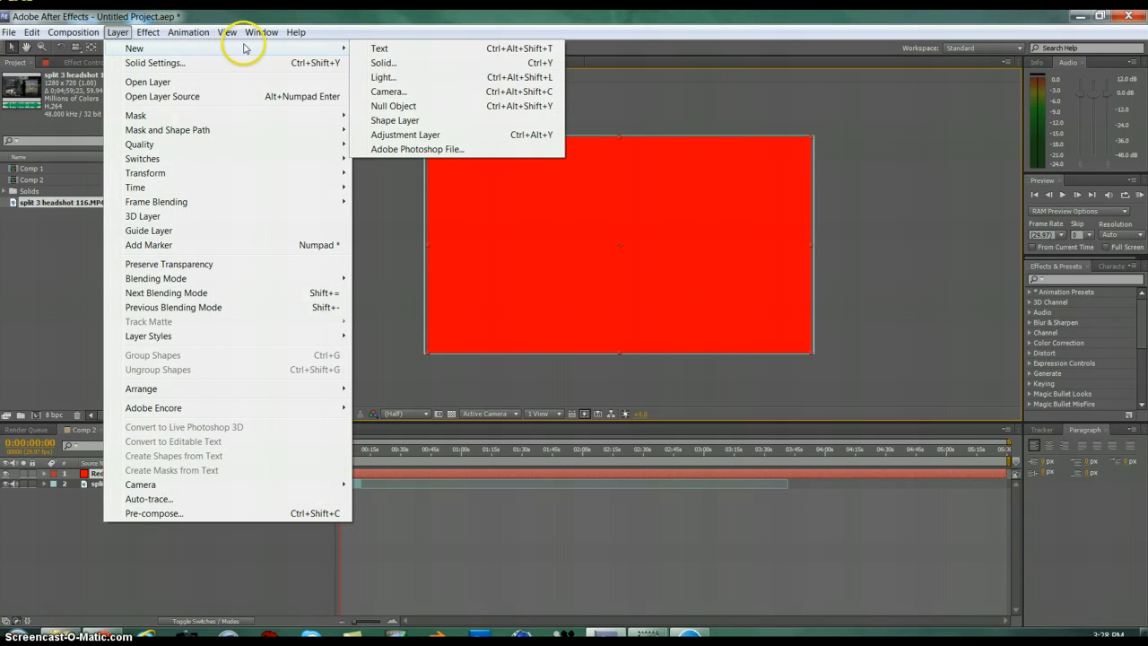
left_click(383, 63)
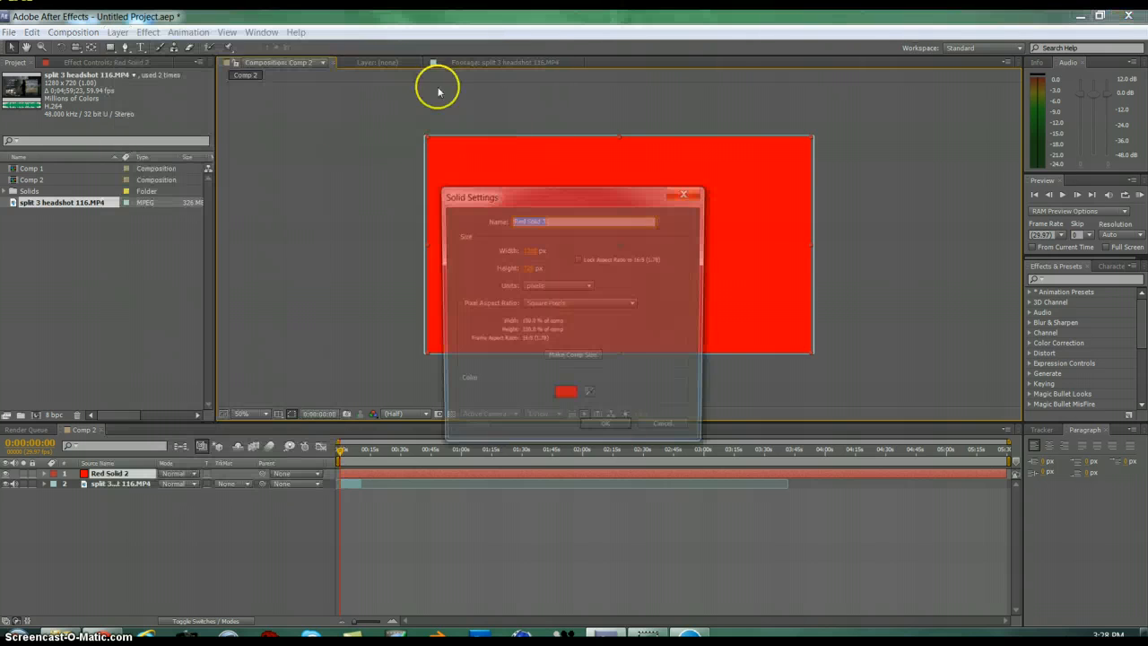
left_click(566, 390)
type("0000FF")
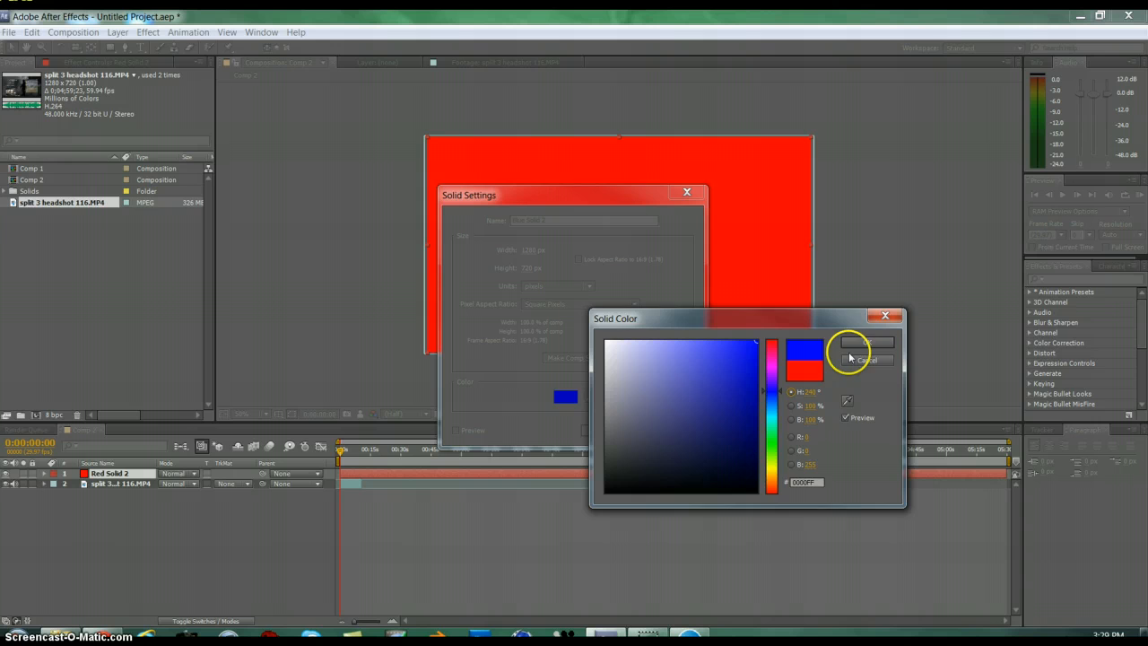
left_click(865, 342)
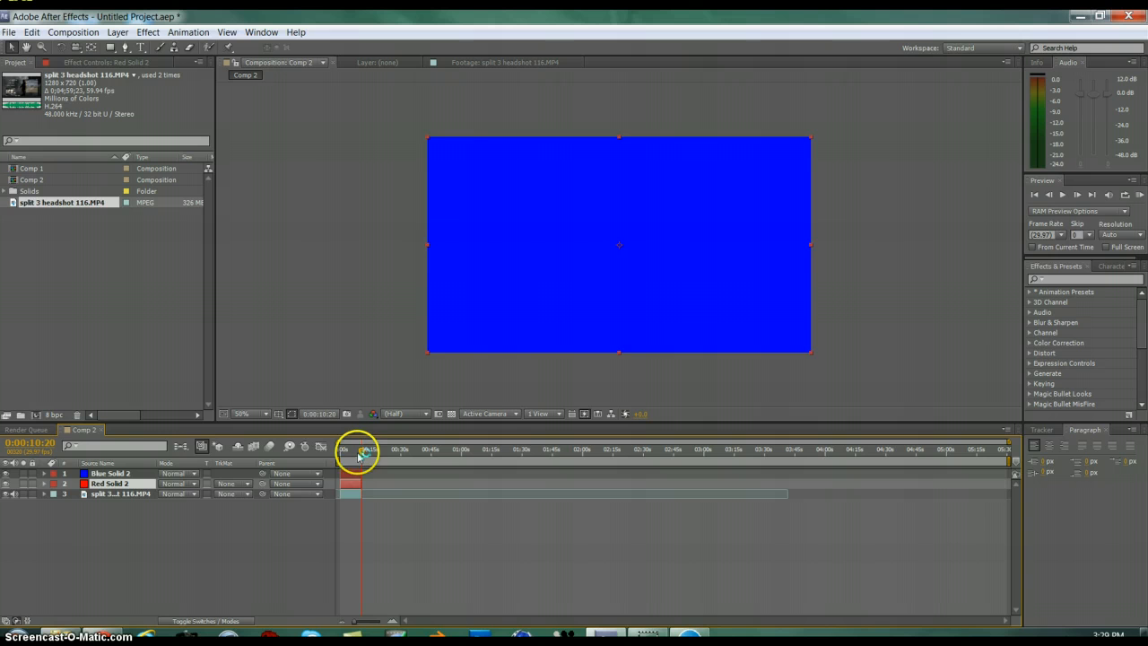
left_click_drag(363, 449, 359, 449)
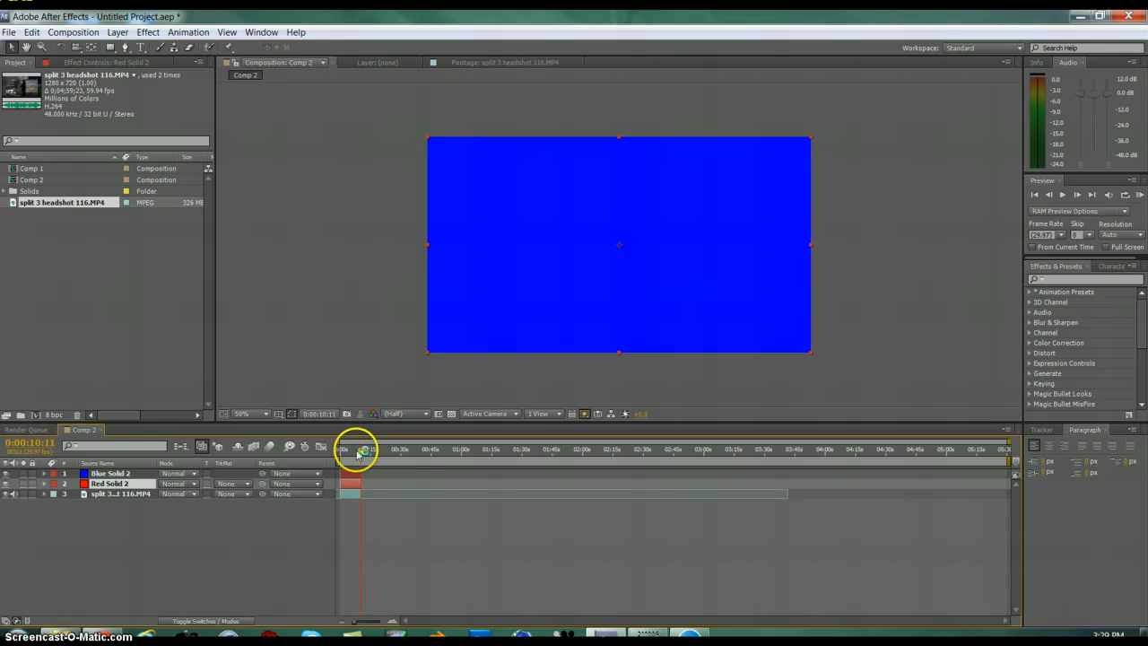
left_click_drag(363, 449, 348, 449)
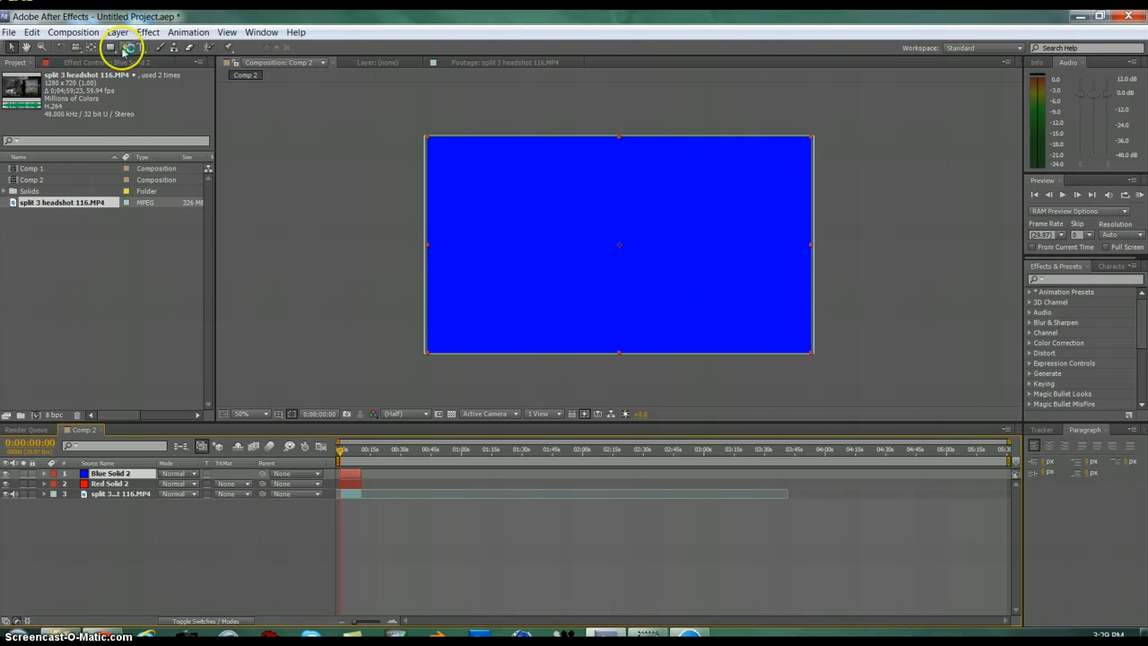
- Draw a closed Pen mask on Blue Solid 2 around the frame's left side
left_click(128, 47)
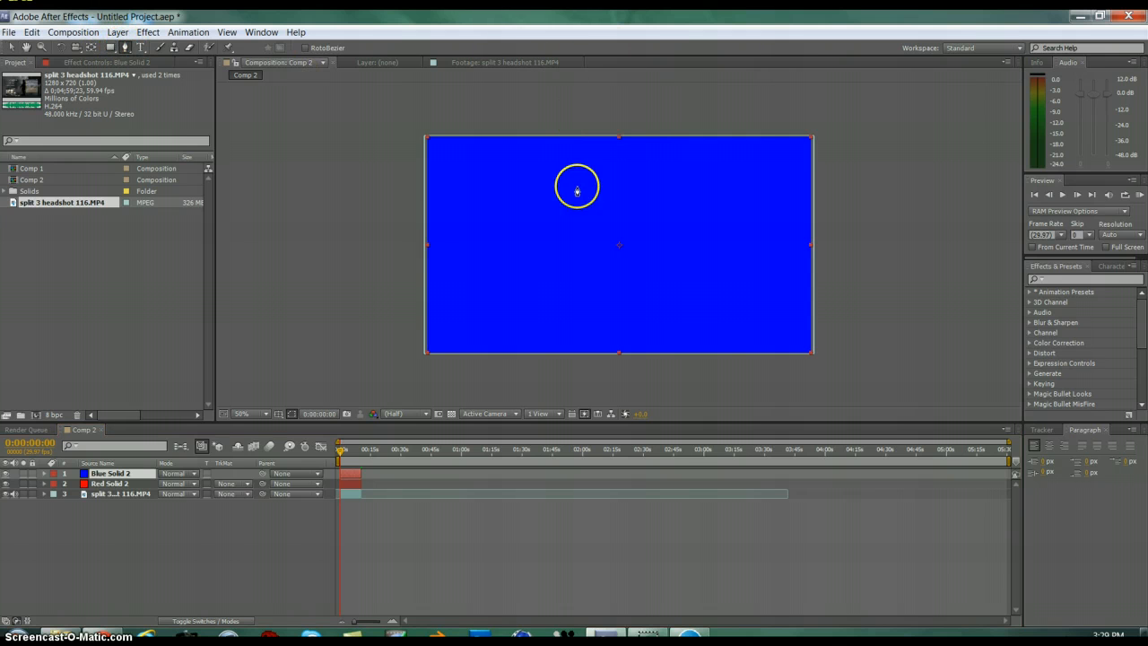
mouse_move(547, 374)
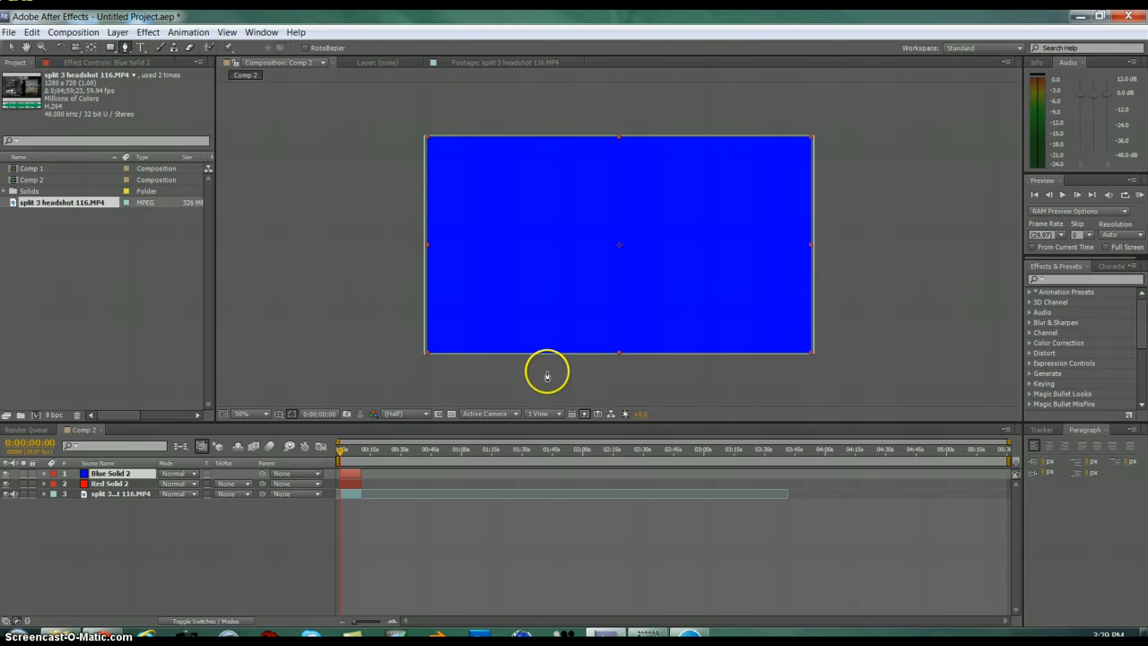
mouse_move(625, 123)
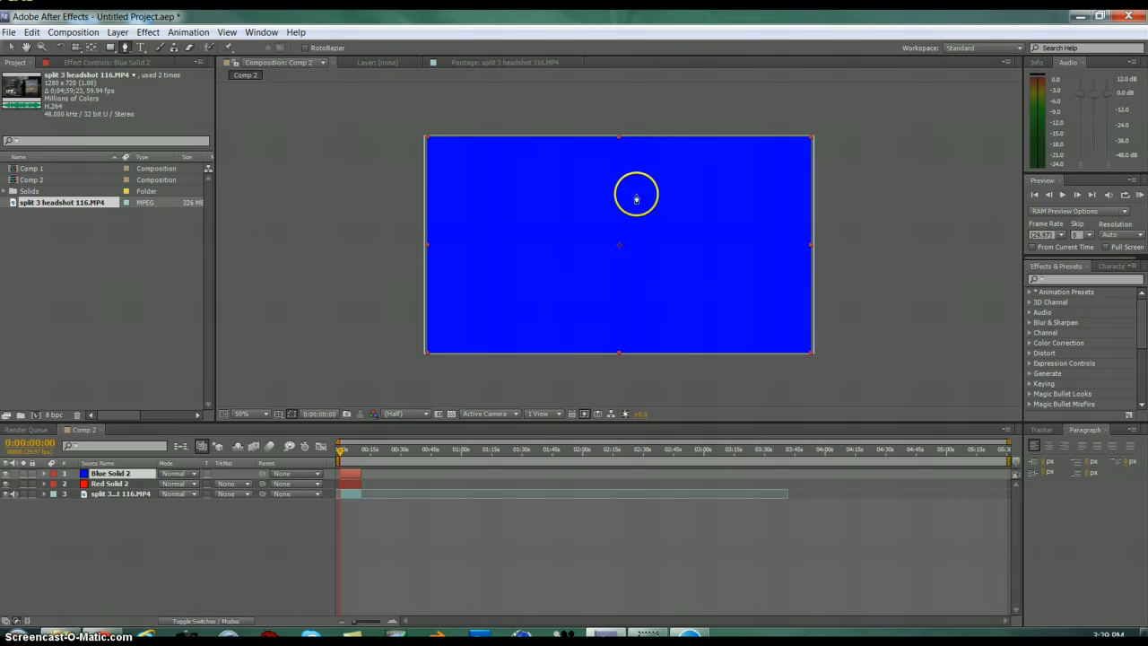
mouse_move(404, 191)
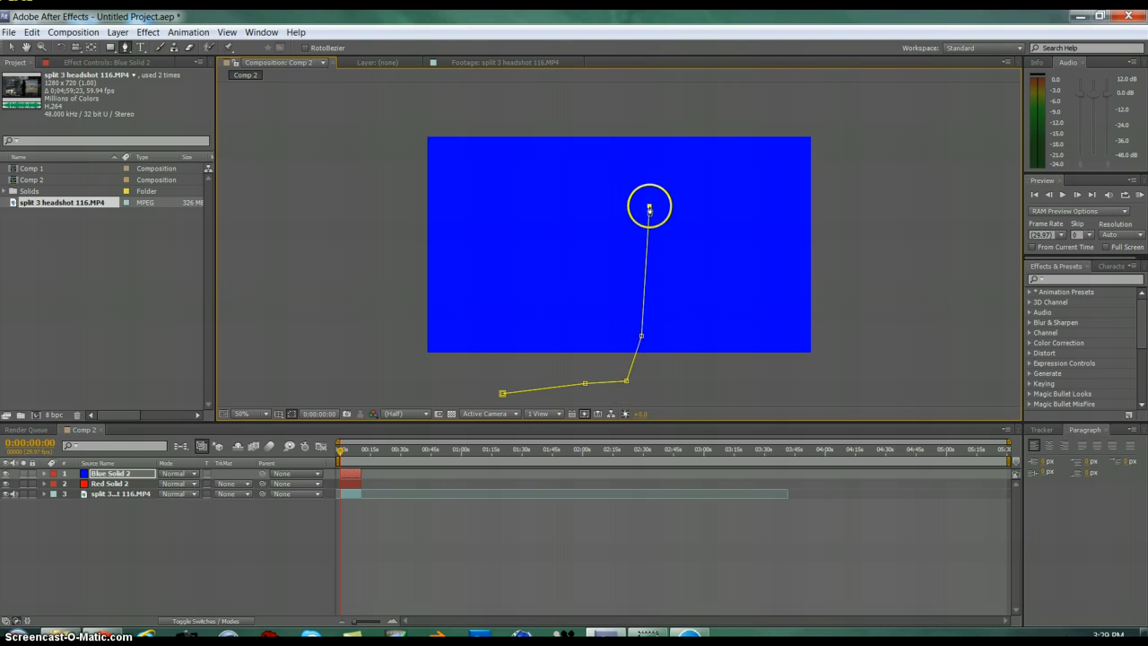
left_click_drag(649, 209, 465, 102)
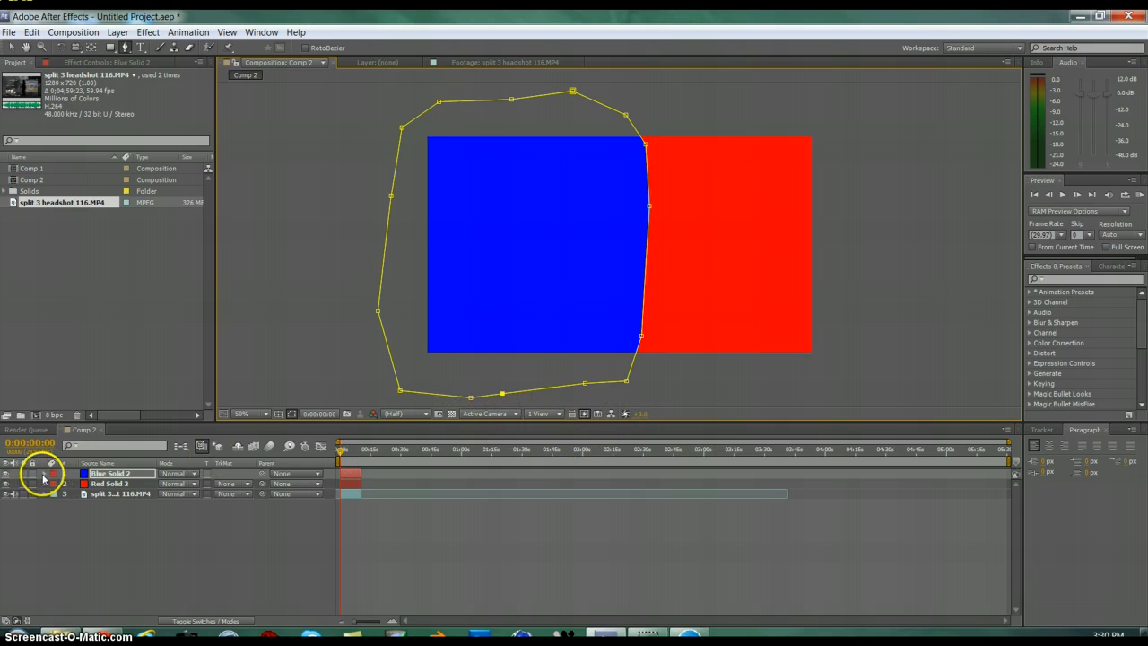
- Feather Blue Solid 2's mask to about 115 px and lower its opacity
left_click(42, 473)
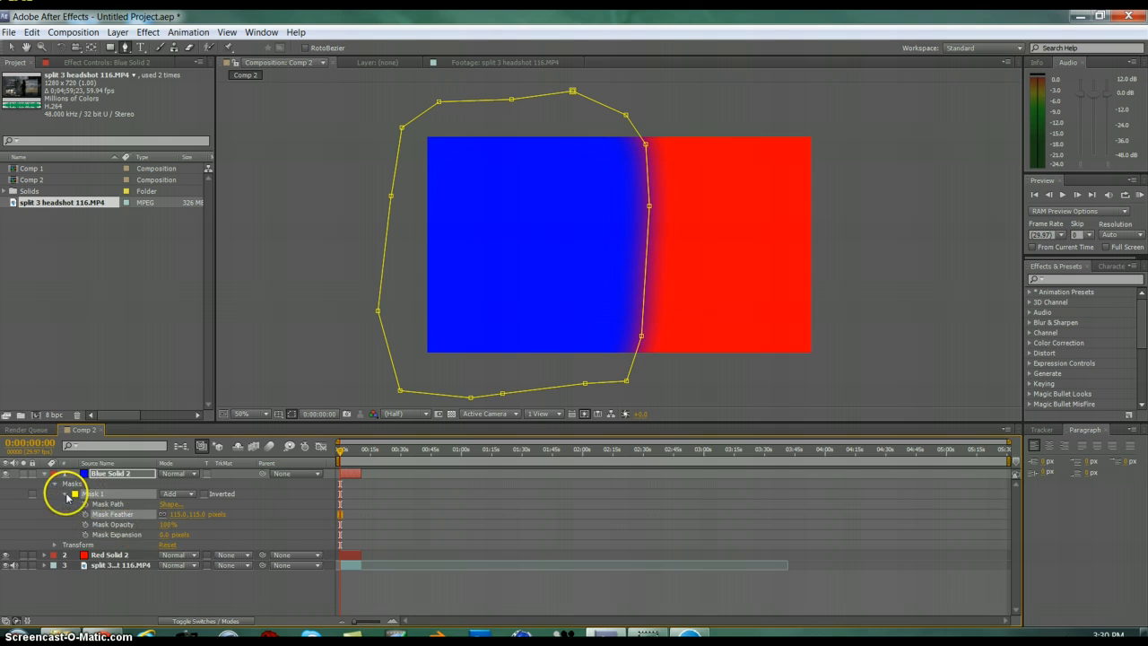
left_click(54, 483)
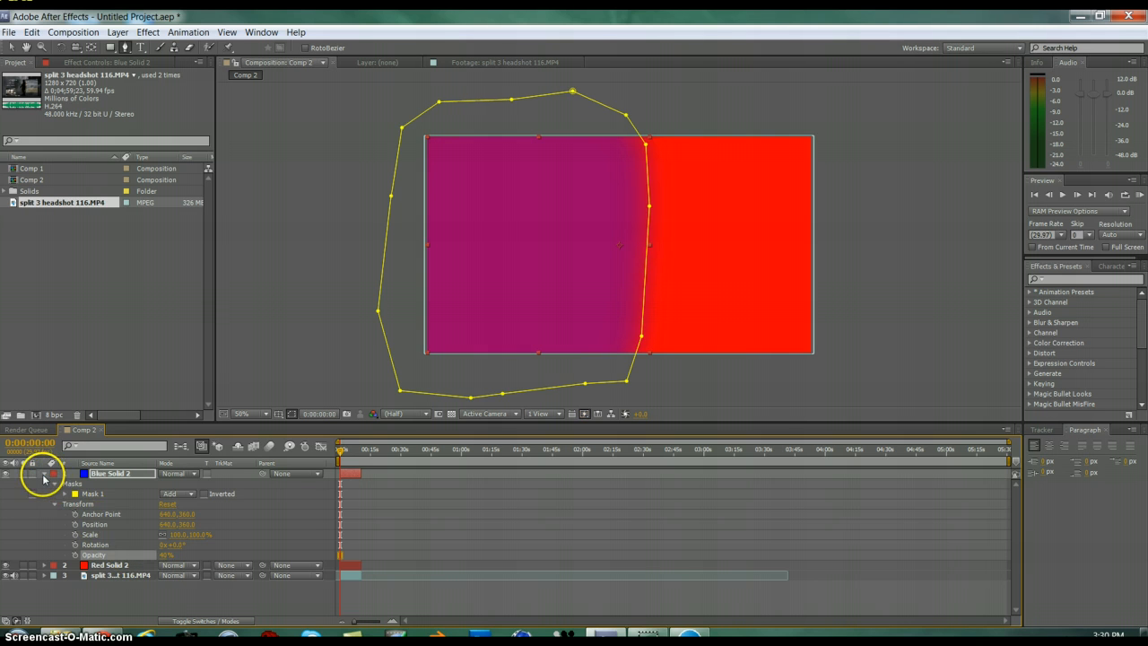
left_click(43, 473)
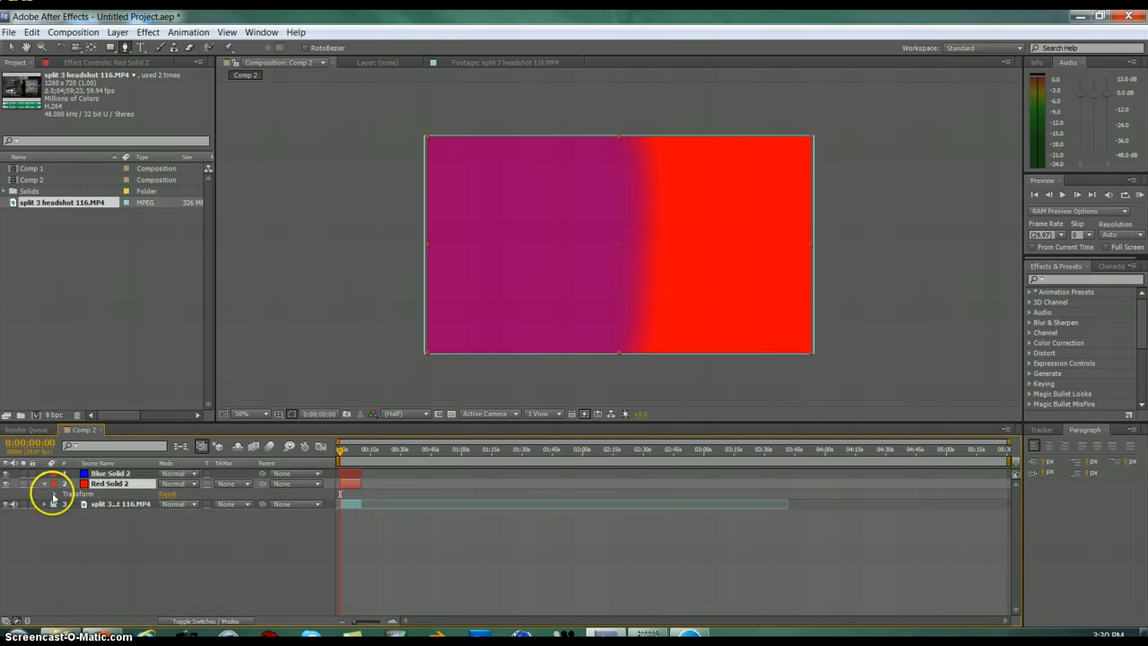
- Draw a Pen mask on Red Solid 2 around the frame's right side
left_click(52, 493)
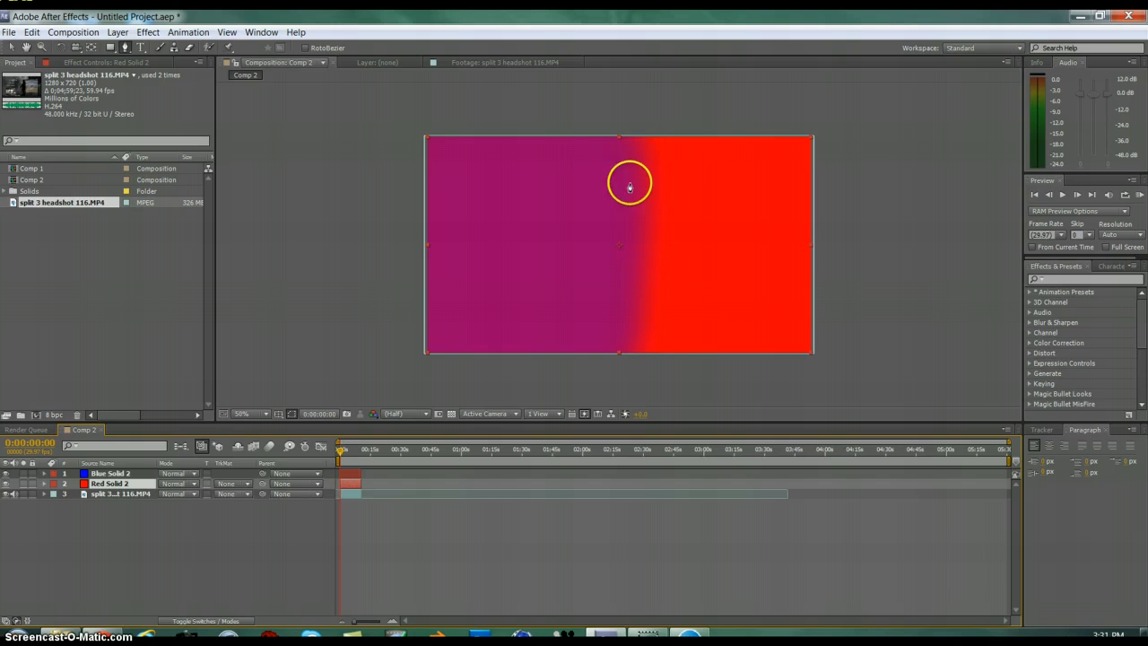
left_click_drag(629, 184, 621, 130)
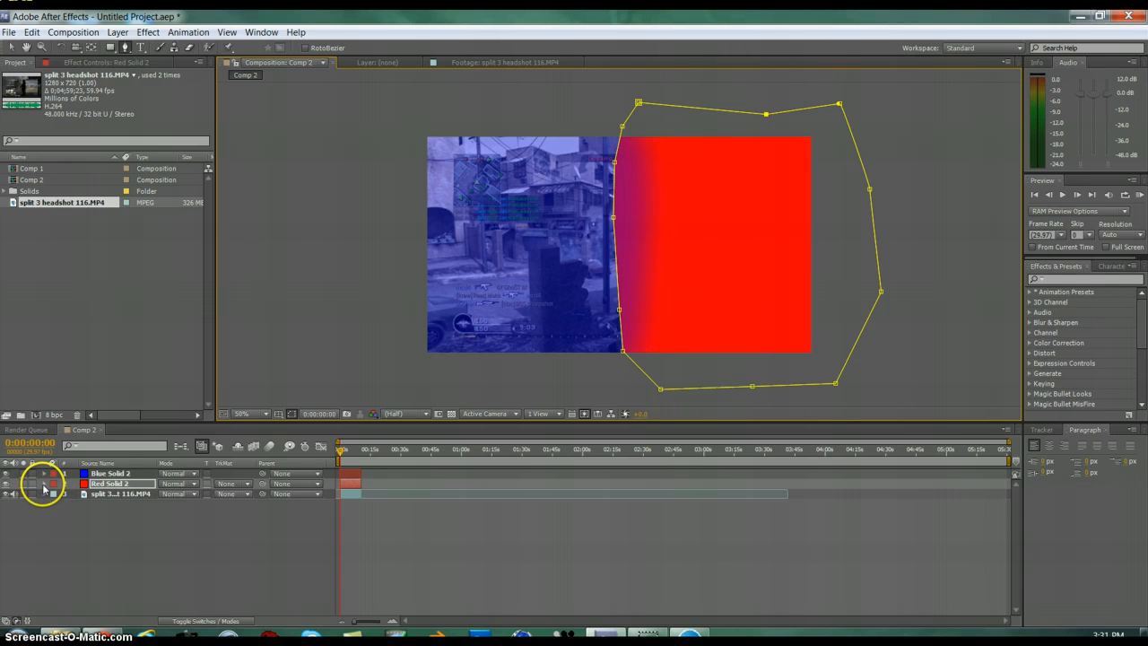
- Reduce Red Solid 2's Transform Opacity so gameplay shows through
left_click(44, 483)
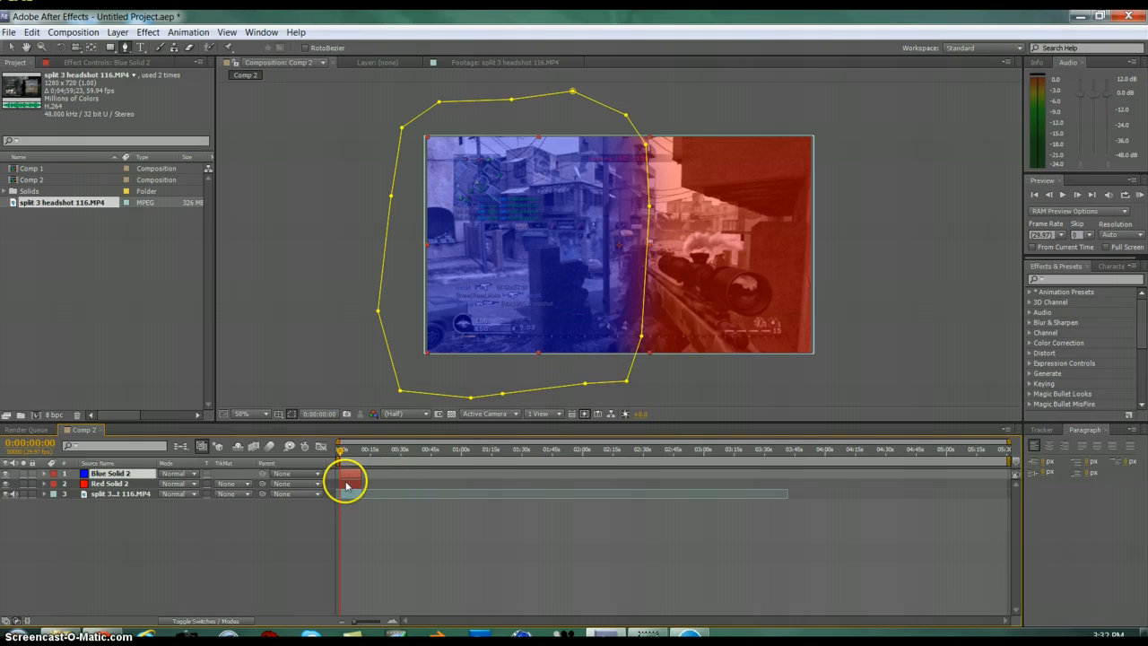
- Move Red Solid 2's mask points onto the central seam
left_click(109, 484)
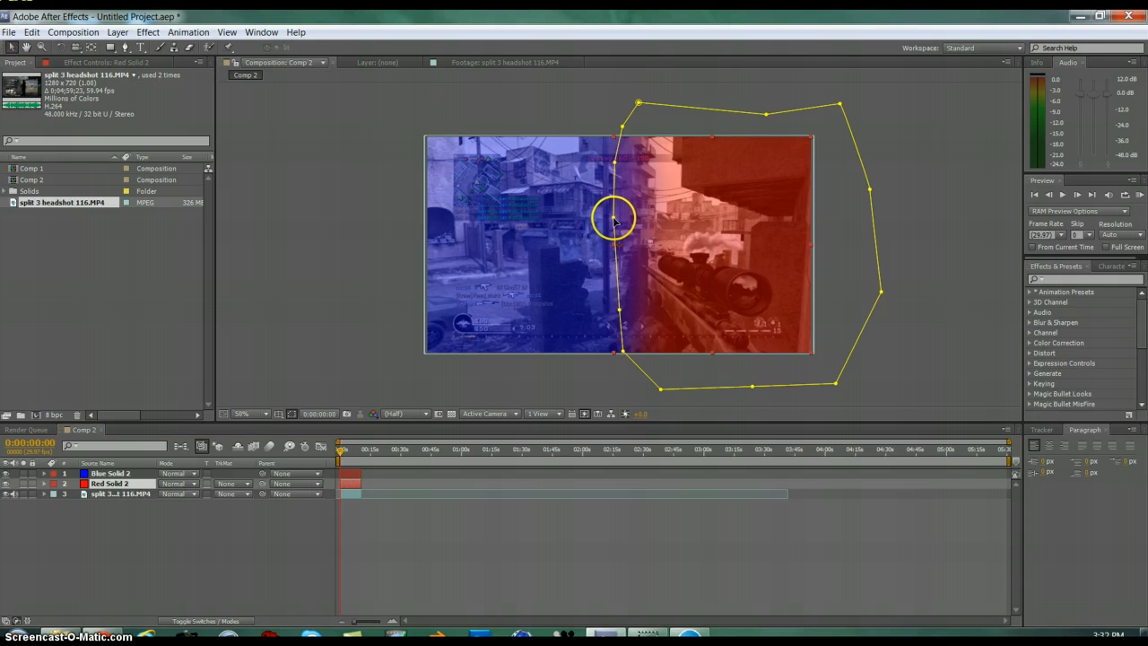
left_click_drag(614, 218, 617, 314)
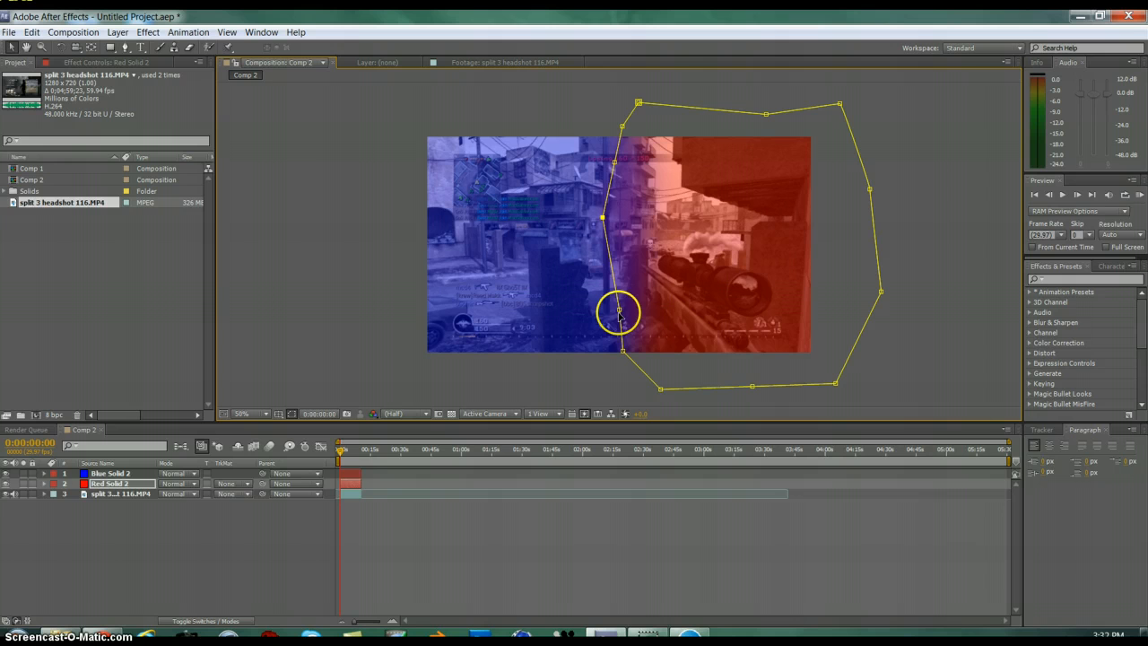
left_click_drag(619, 313, 619, 332)
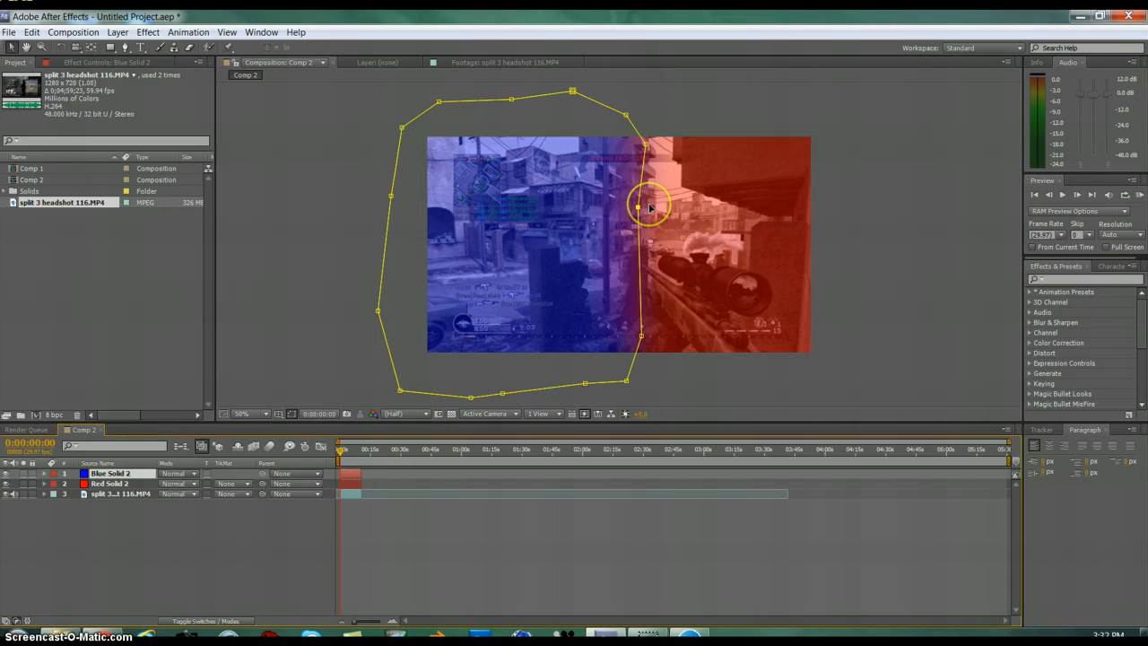
- Drag Blue Solid 2's mask points to align with the central seam
left_click_drag(650, 206, 644, 146)
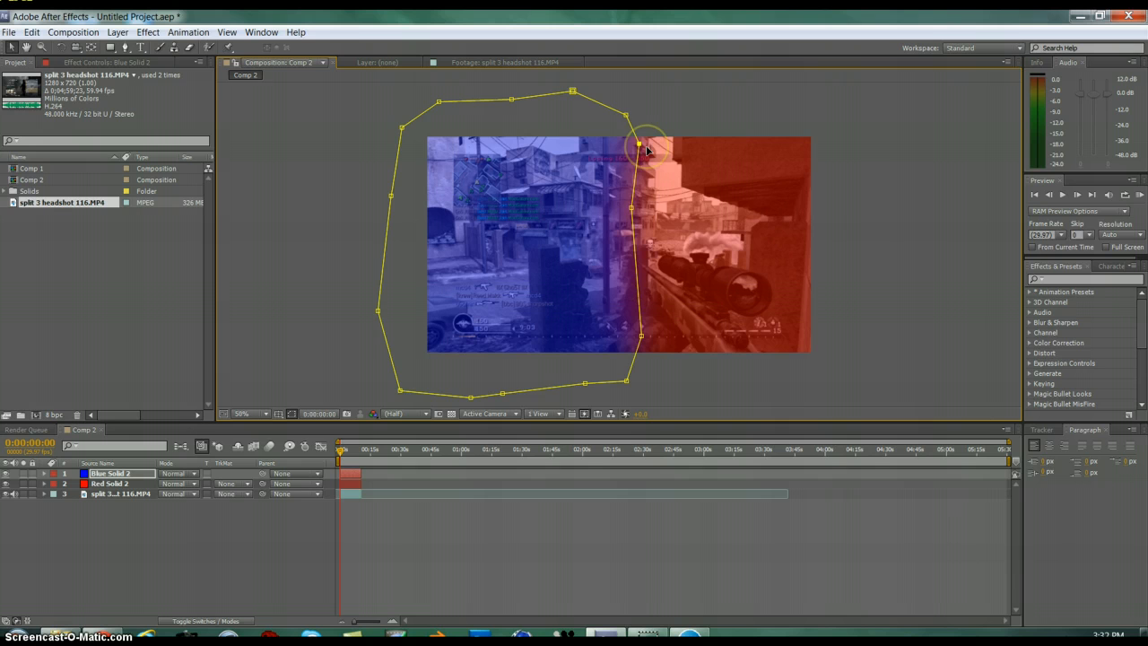
left_click_drag(646, 146, 649, 345)
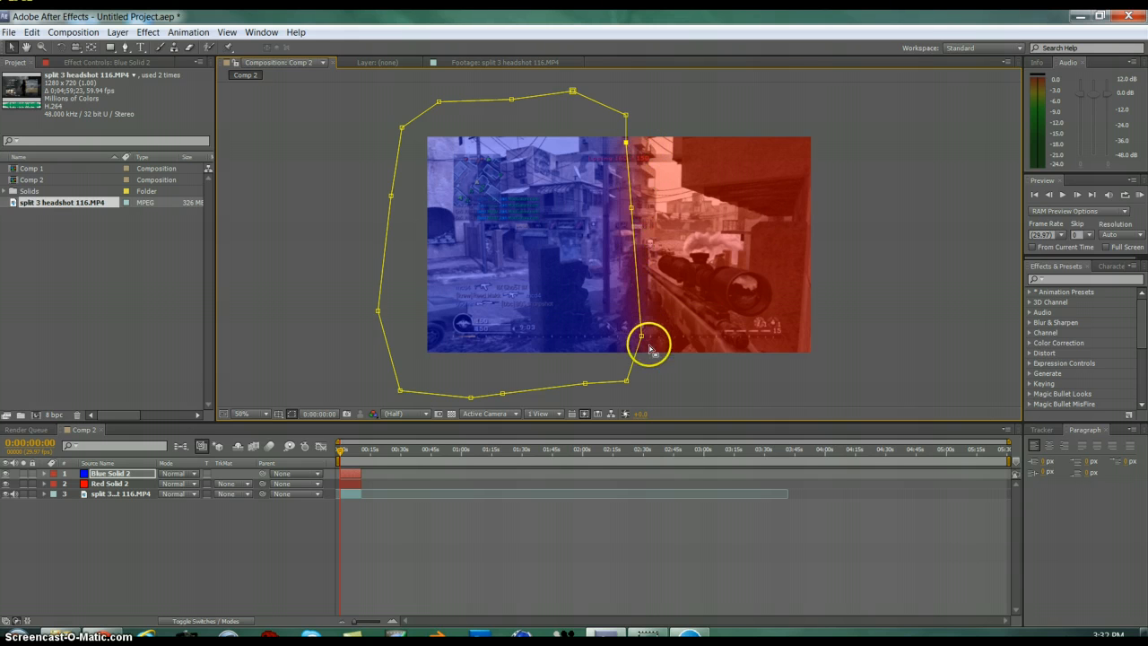
left_click_drag(649, 346, 626, 341)
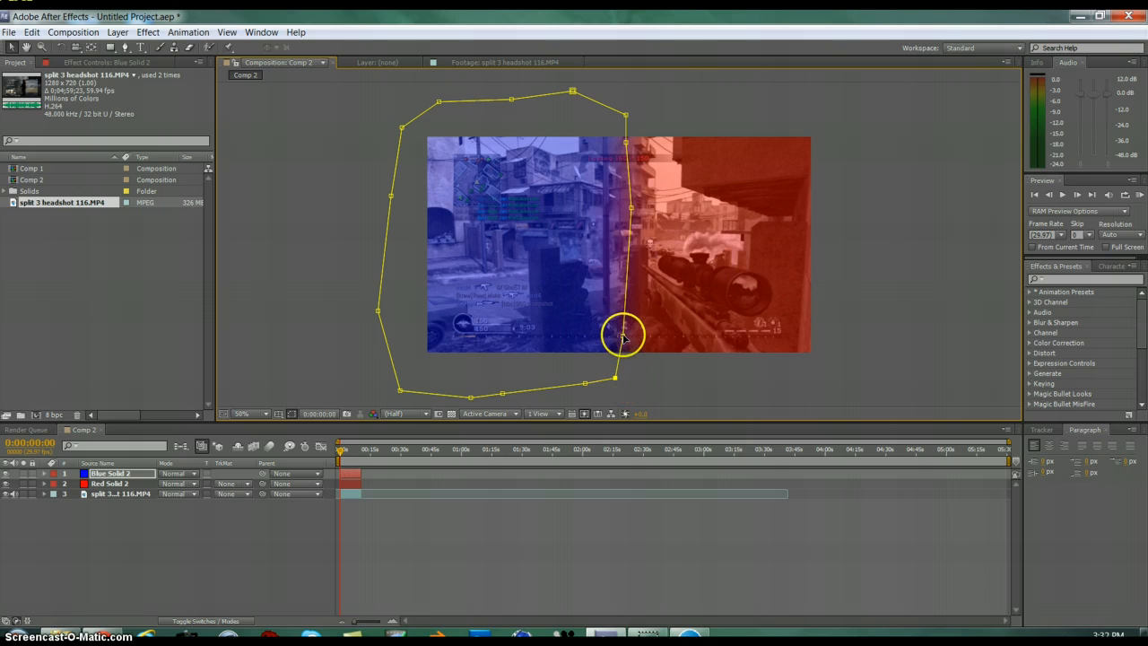
left_click_drag(624, 336, 635, 208)
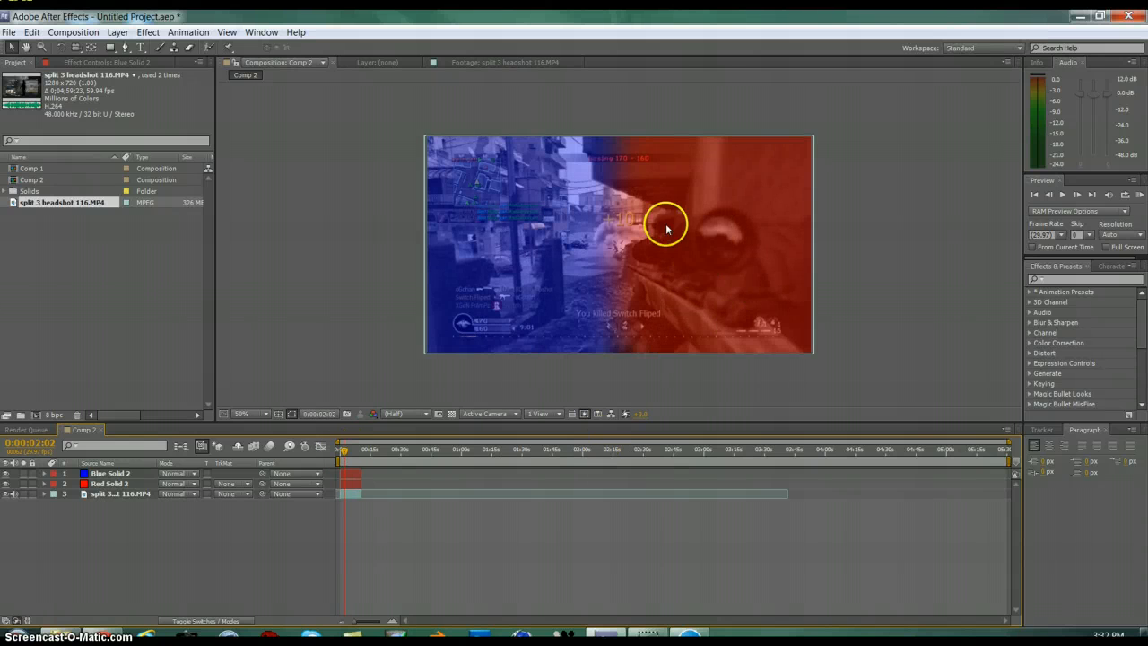
- Lower Red Solid 2's opacity to about 24%
left_click(110, 473)
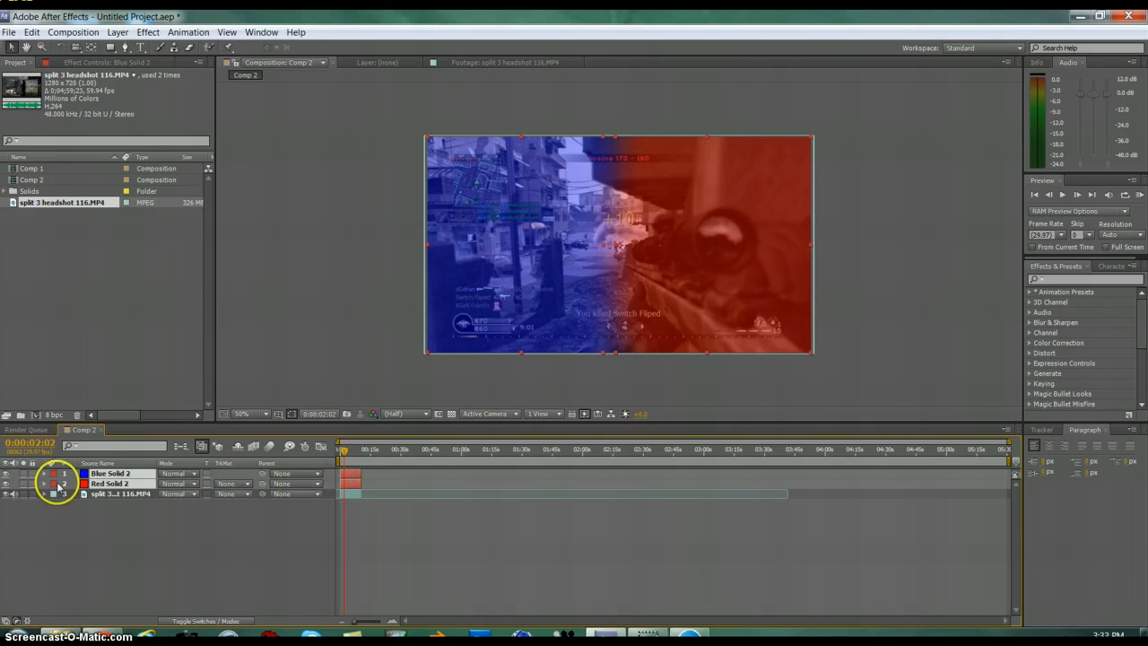
left_click(55, 473)
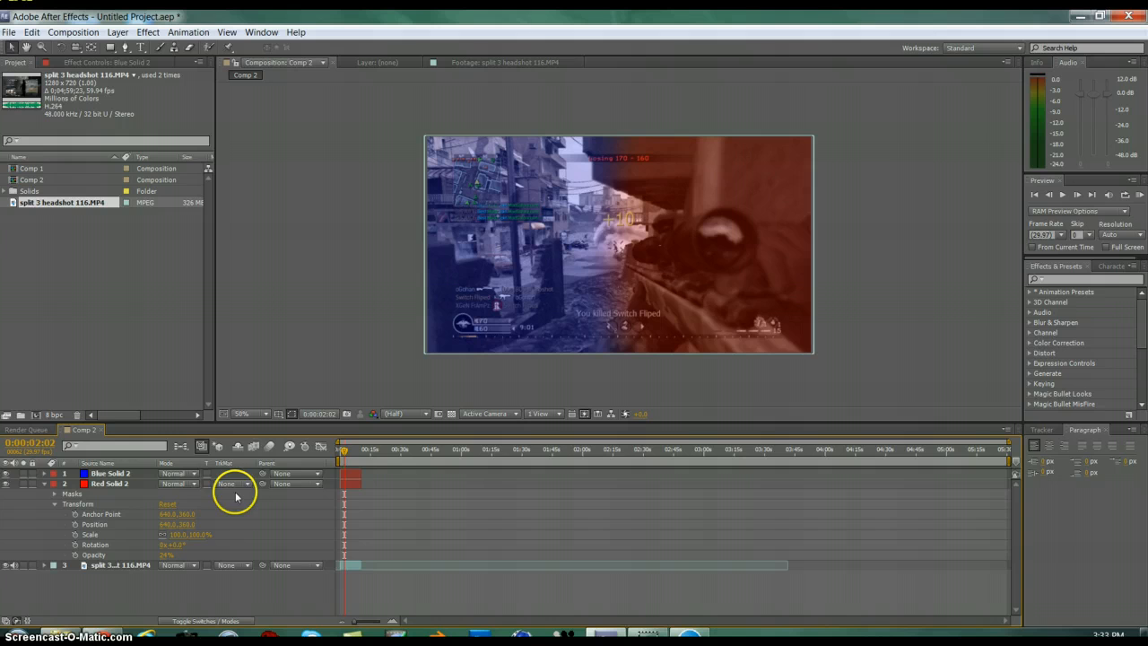
left_click(54, 503)
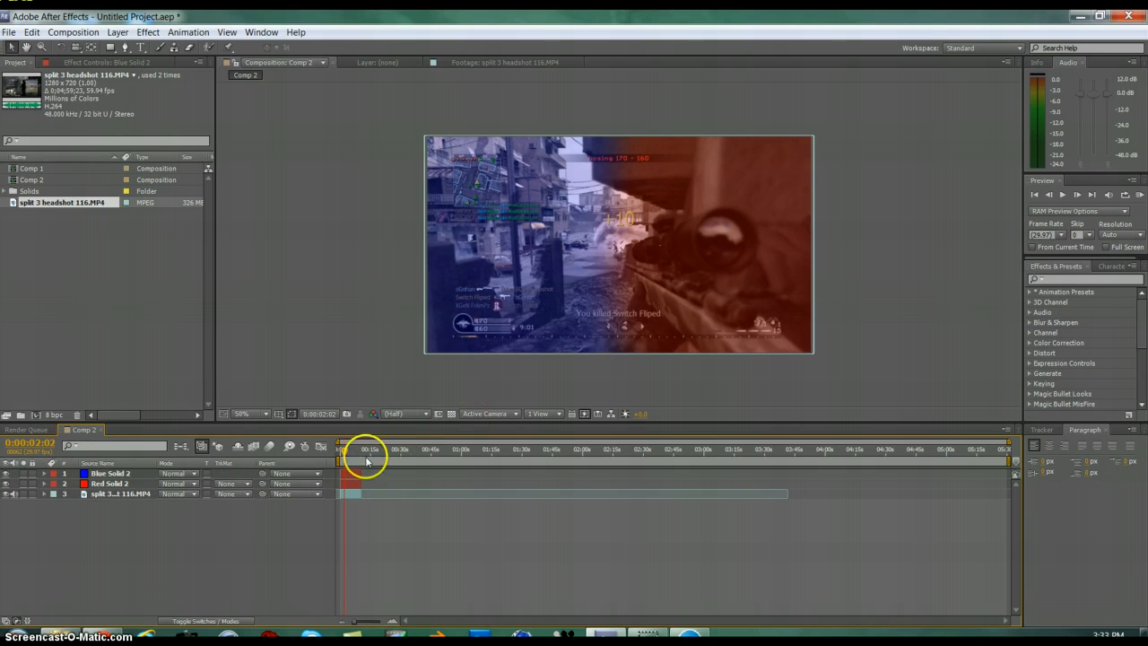
- Scrub to about 0:00:04:13 and expand Blue Solid 2's Transform to adjust Rotation
left_click_drag(368, 449, 345, 449)
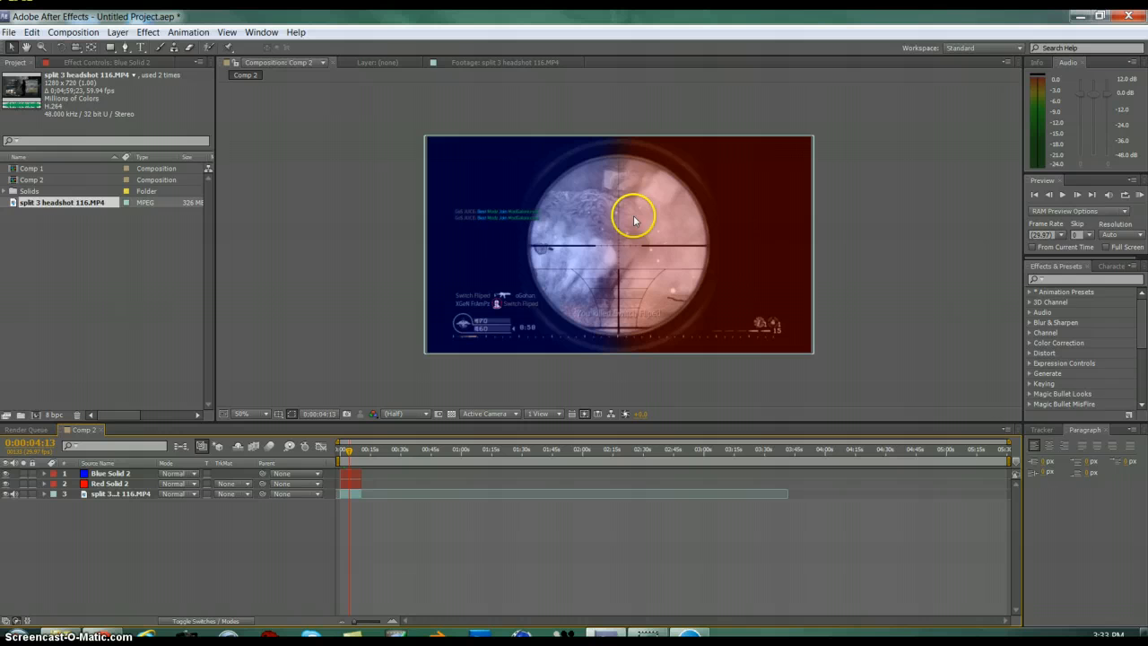
mouse_move(426, 422)
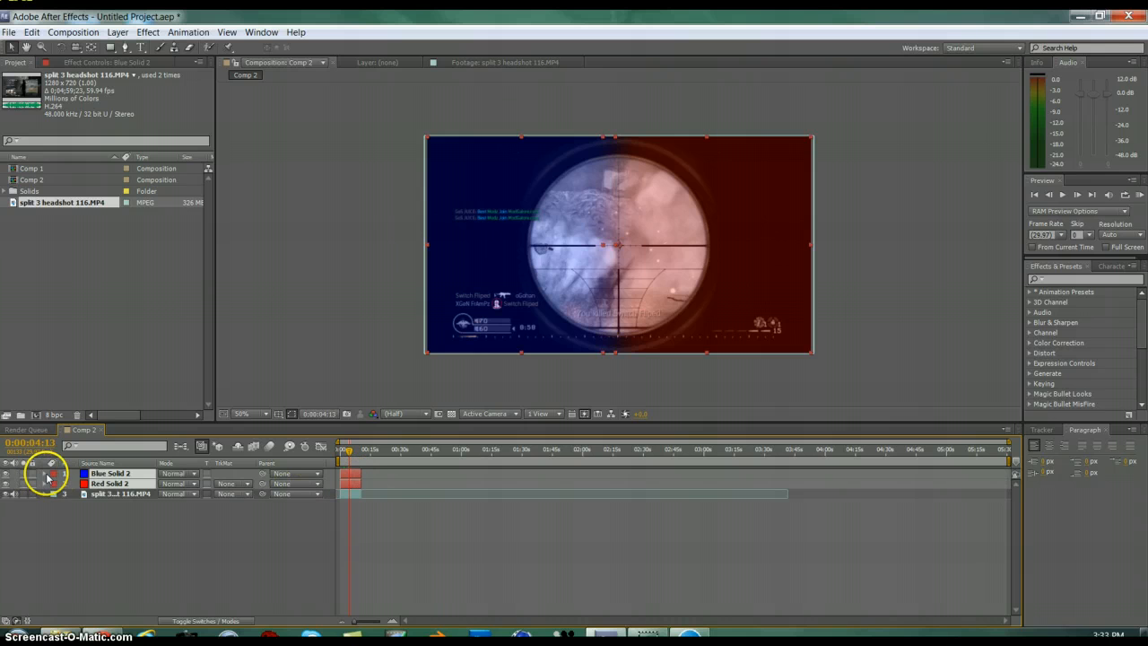
left_click(43, 473)
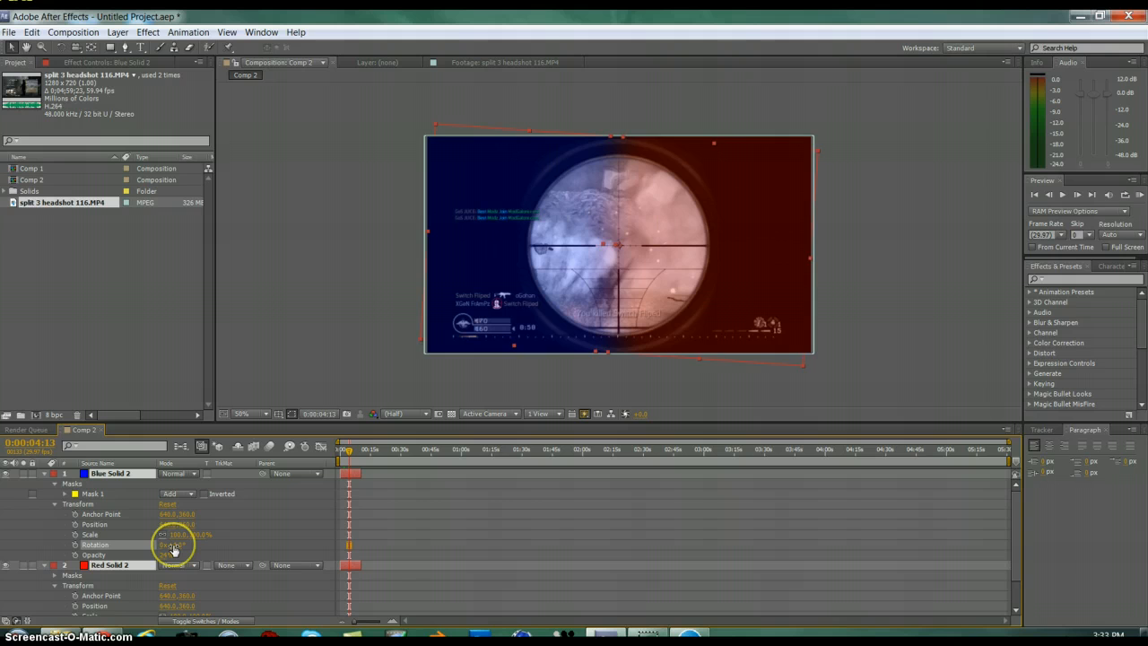